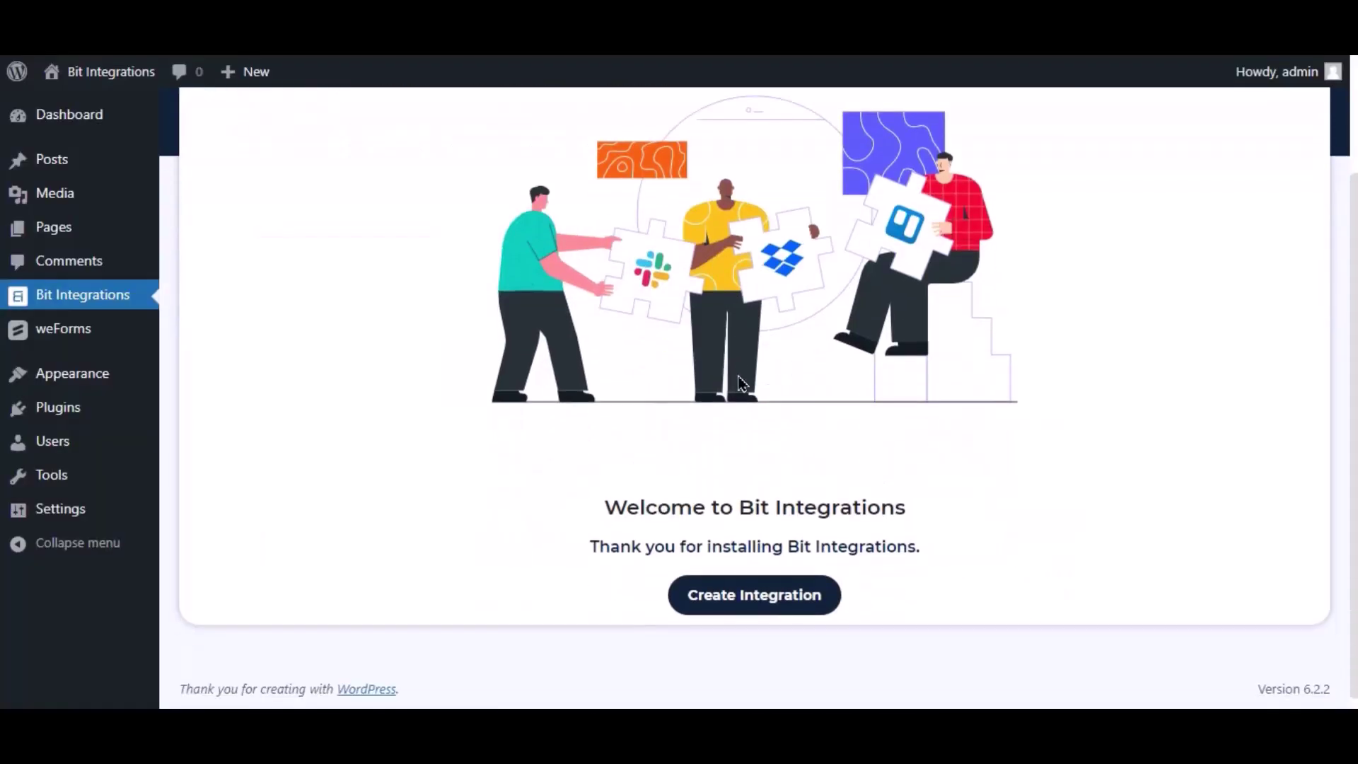
Start a new integration and choose WeForms as its trigger by searching 'weforms'.
left_click(752, 594)
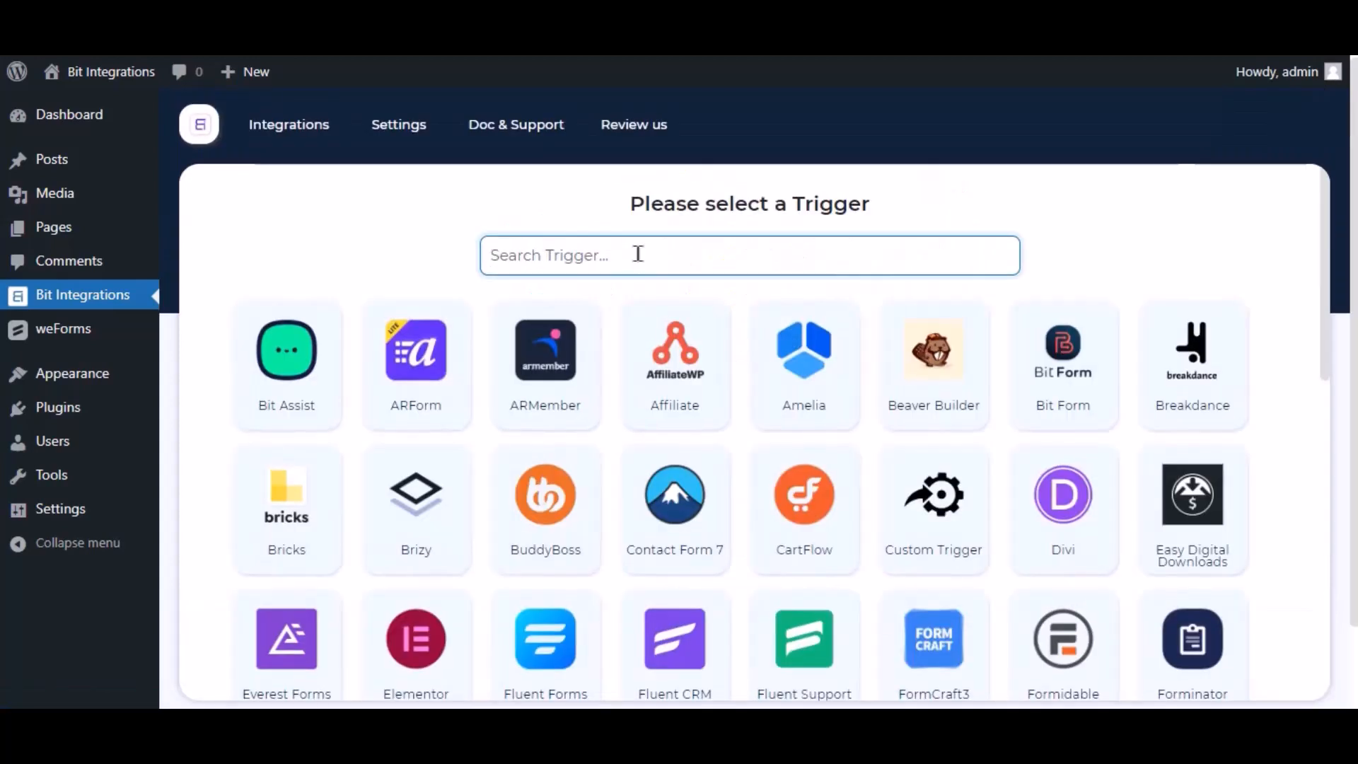
type("we")
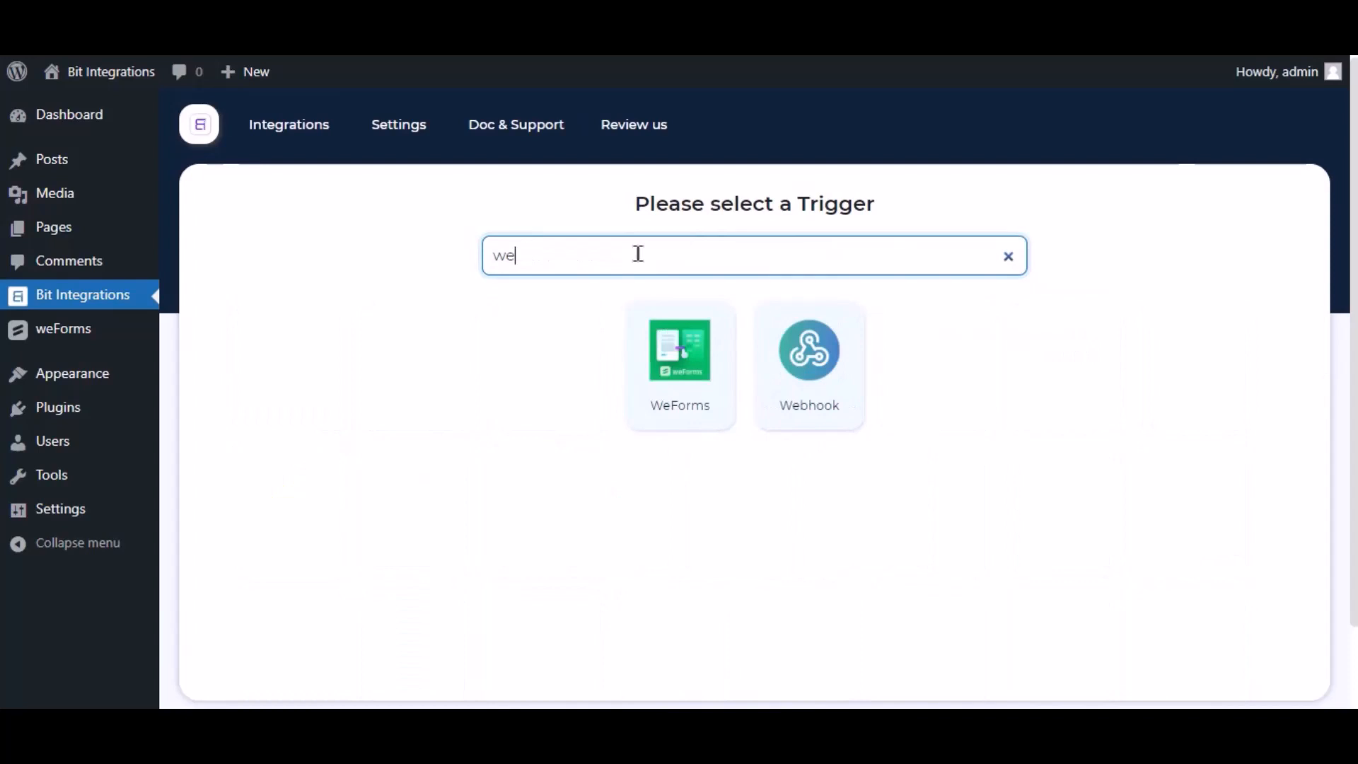
type("forms")
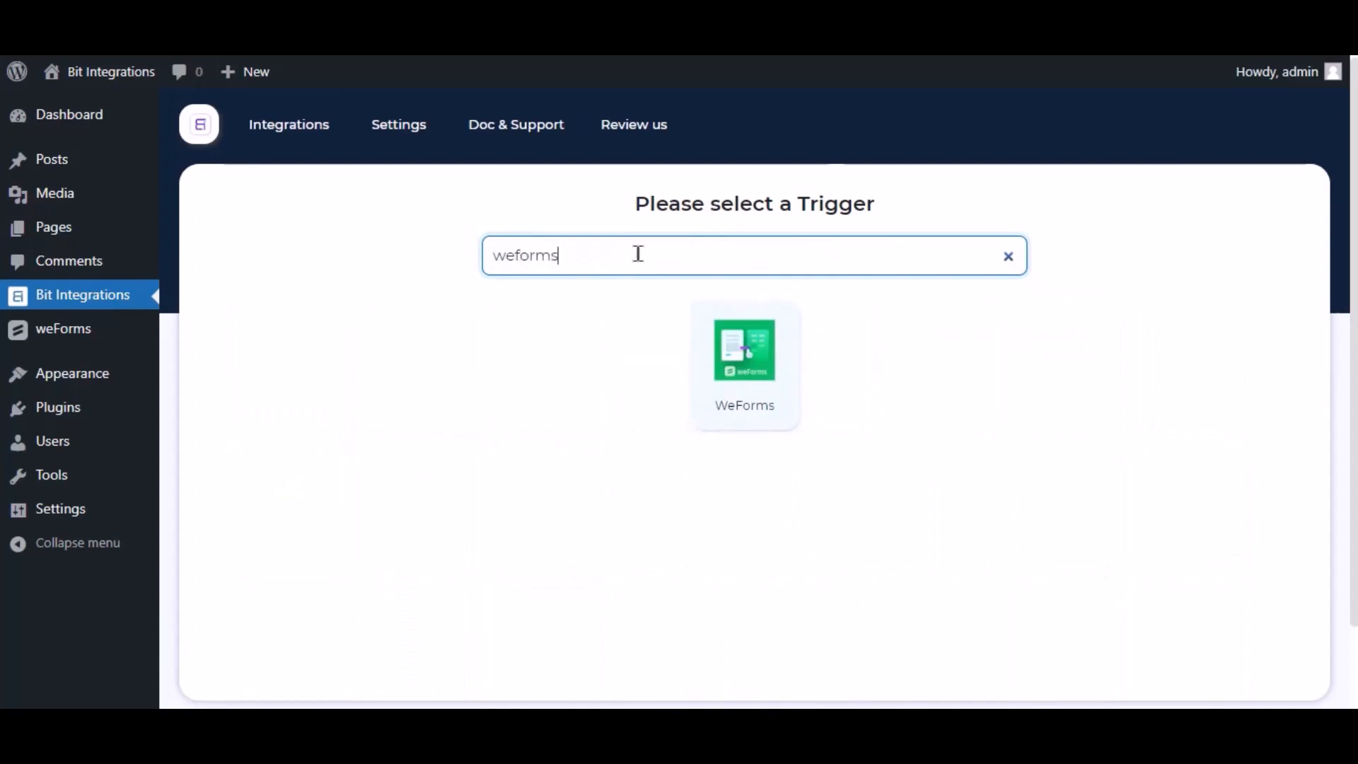
left_click(742, 351)
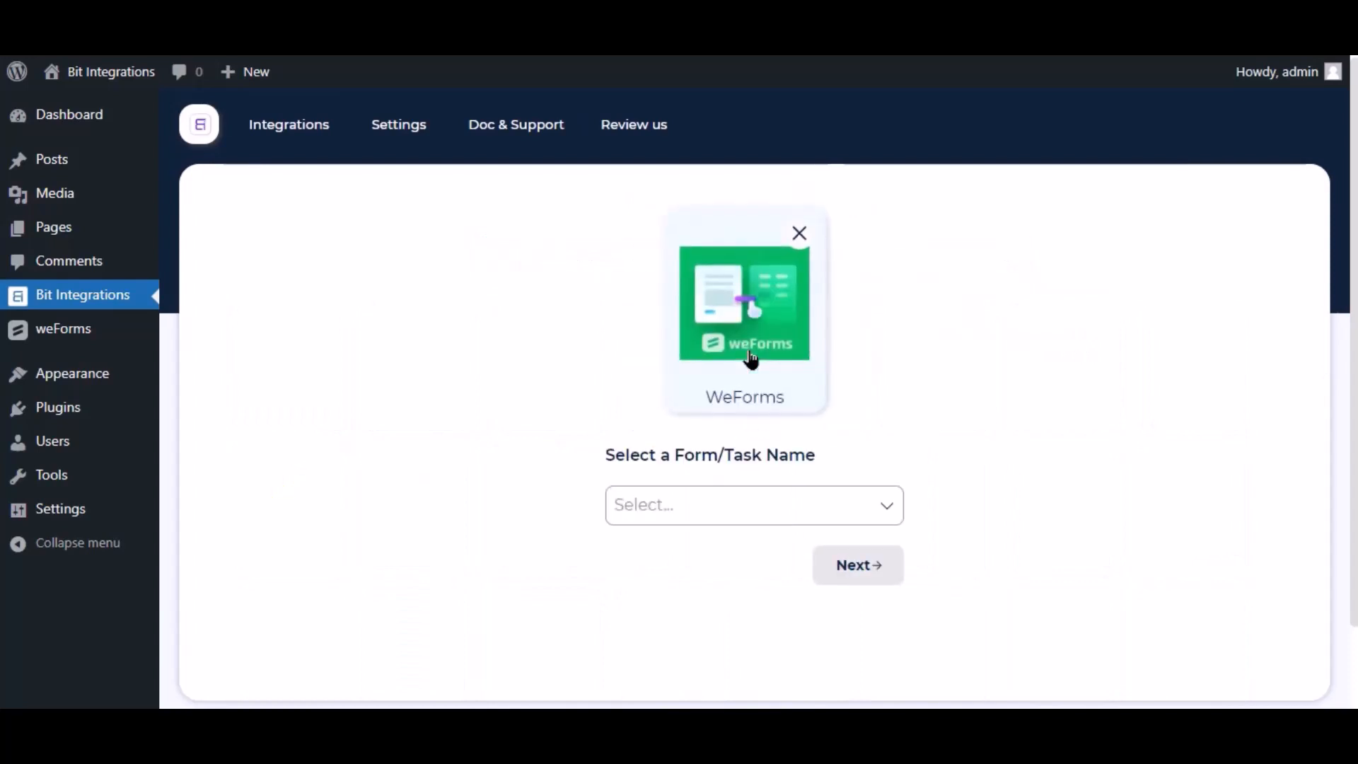
Select Contact Form as the WeForms form and proceed to the action choice.
left_click(752, 505)
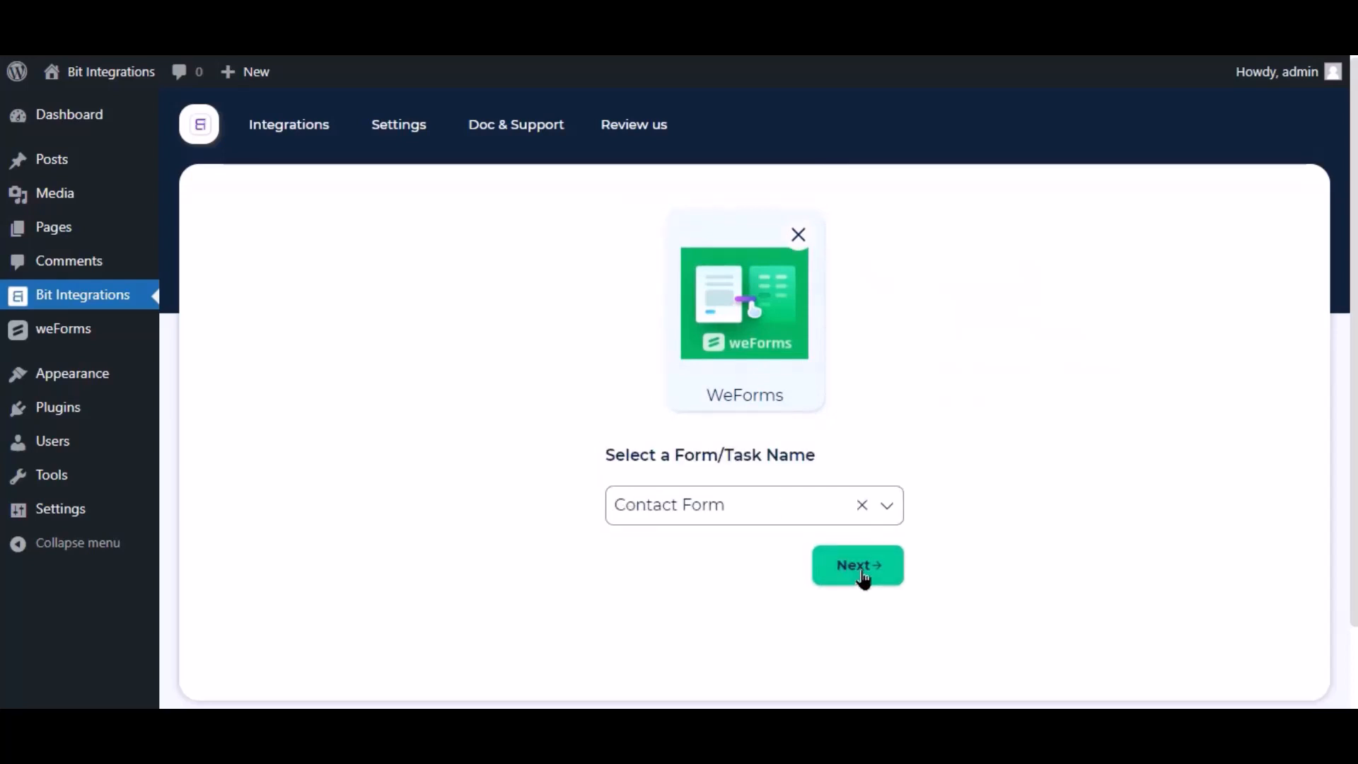
left_click(858, 565)
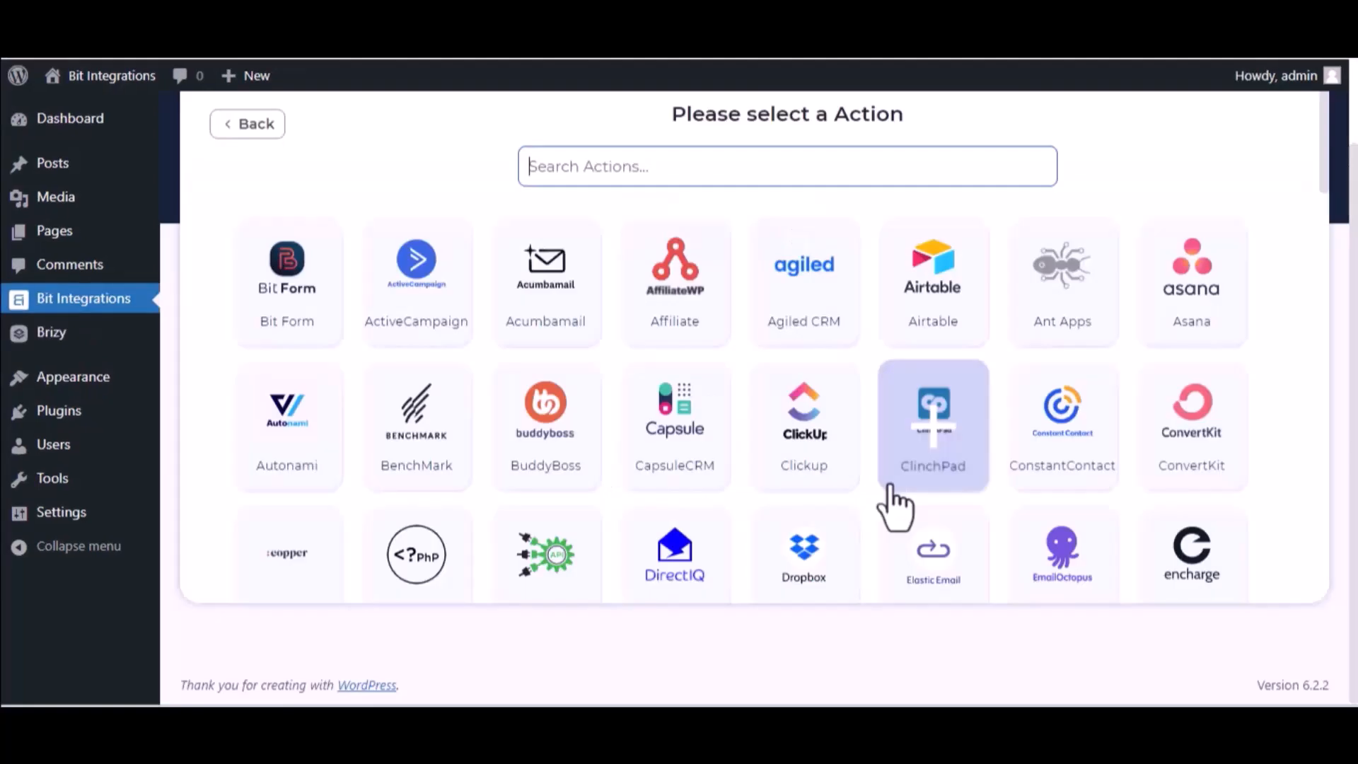
Search 'tele' and choose Telegram as the action, then check the target group in Telegram.
type("tele")
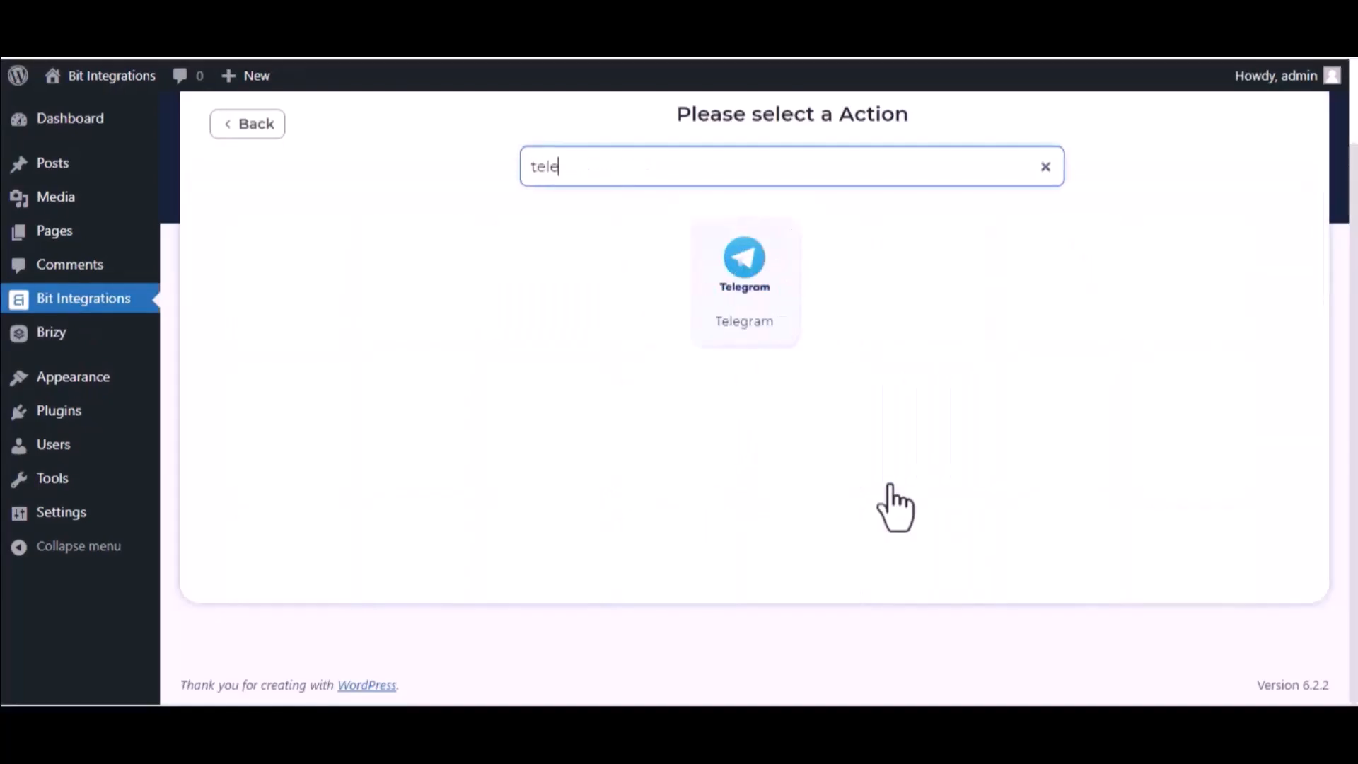
left_click(742, 269)
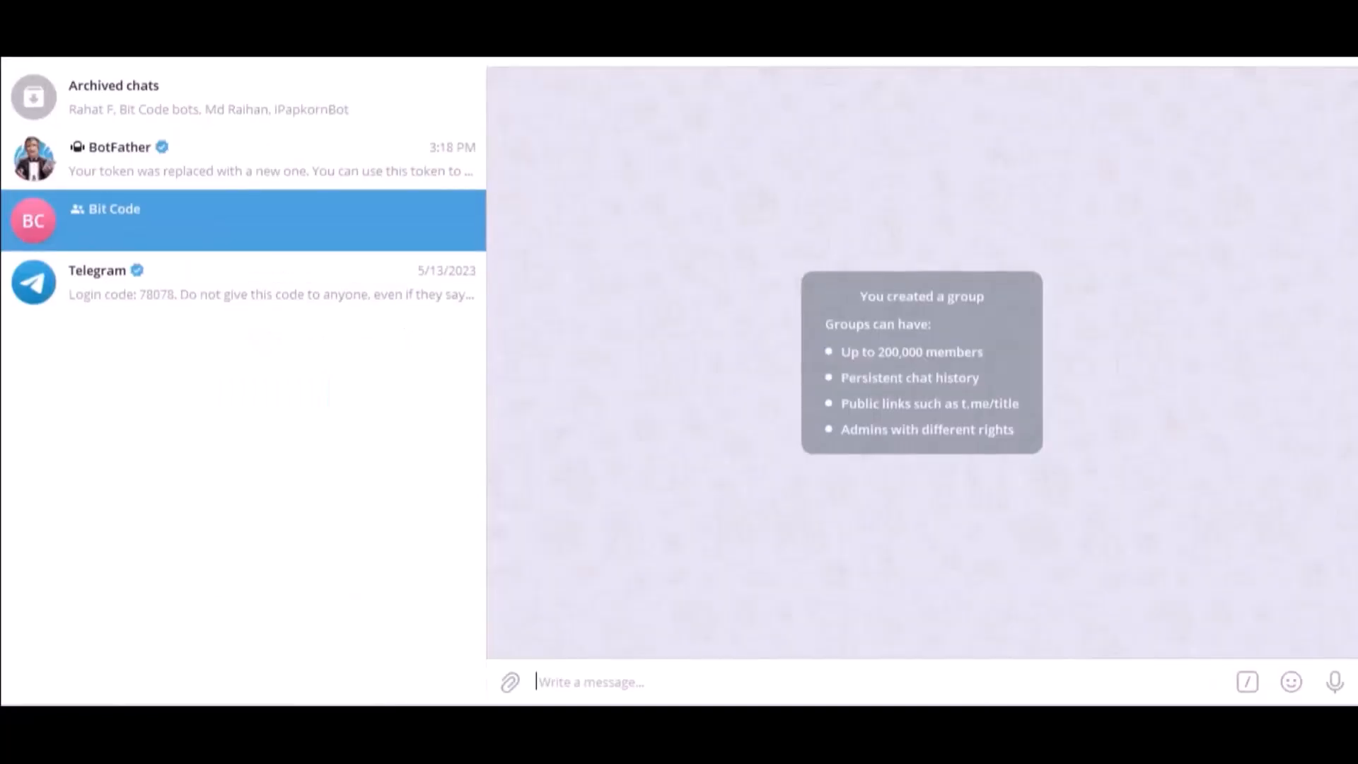
left_click(242, 158)
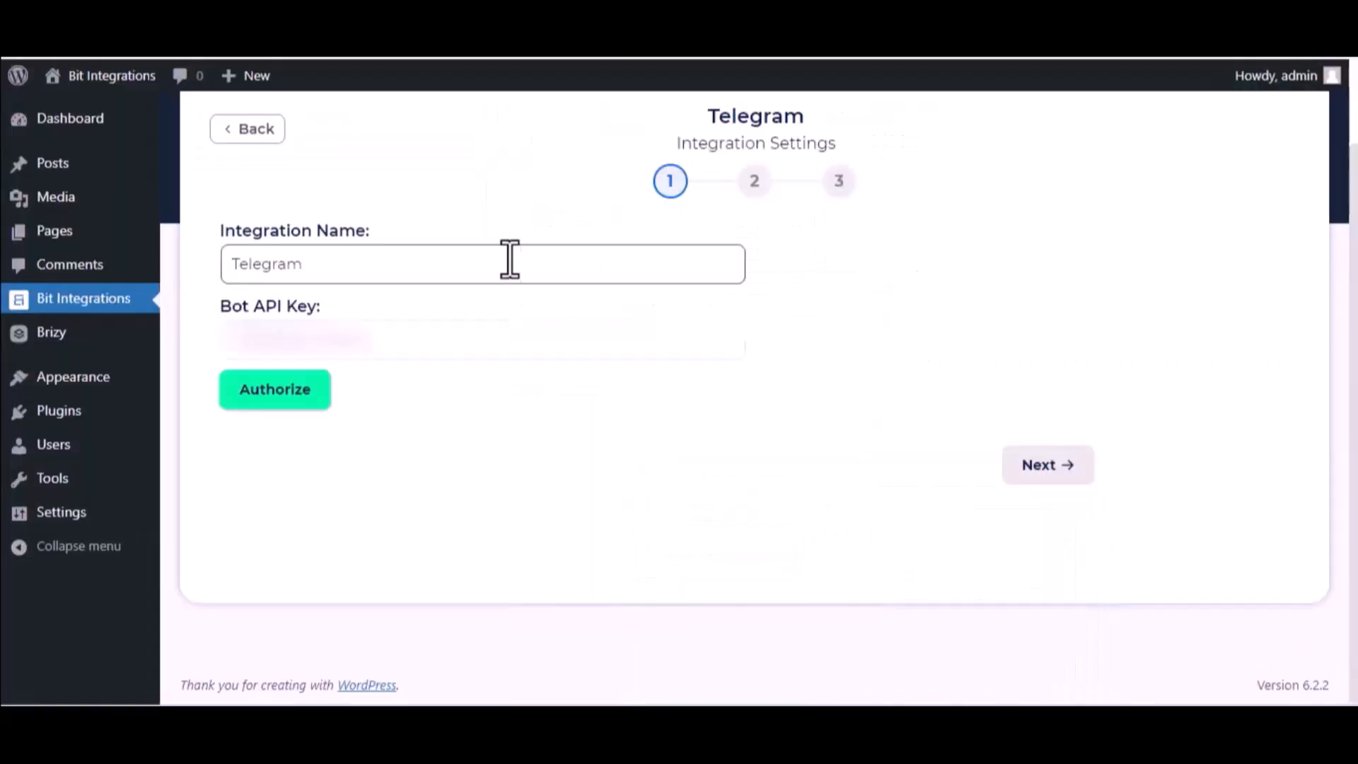
Enter and authorize the Telegram Bot API Key, moving on to the chat settings.
left_click(483, 338)
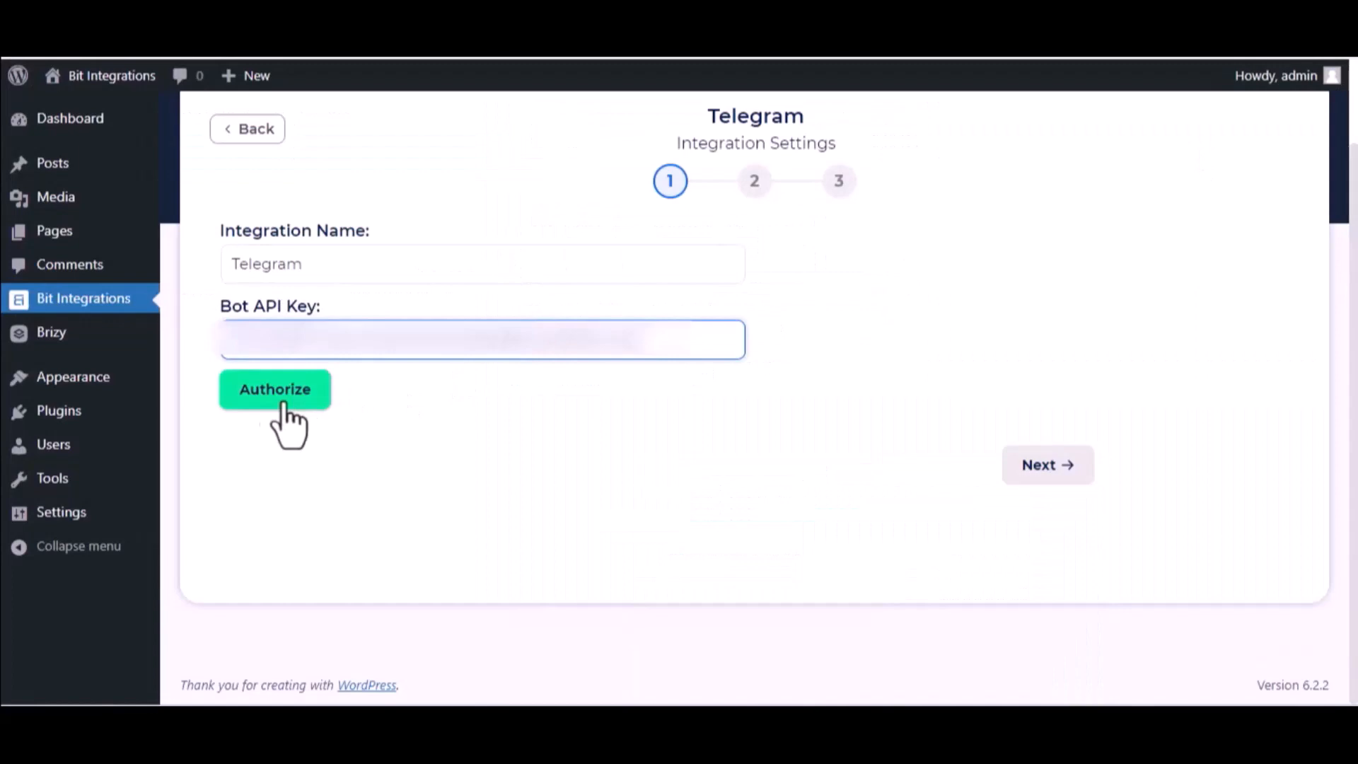
left_click(275, 389)
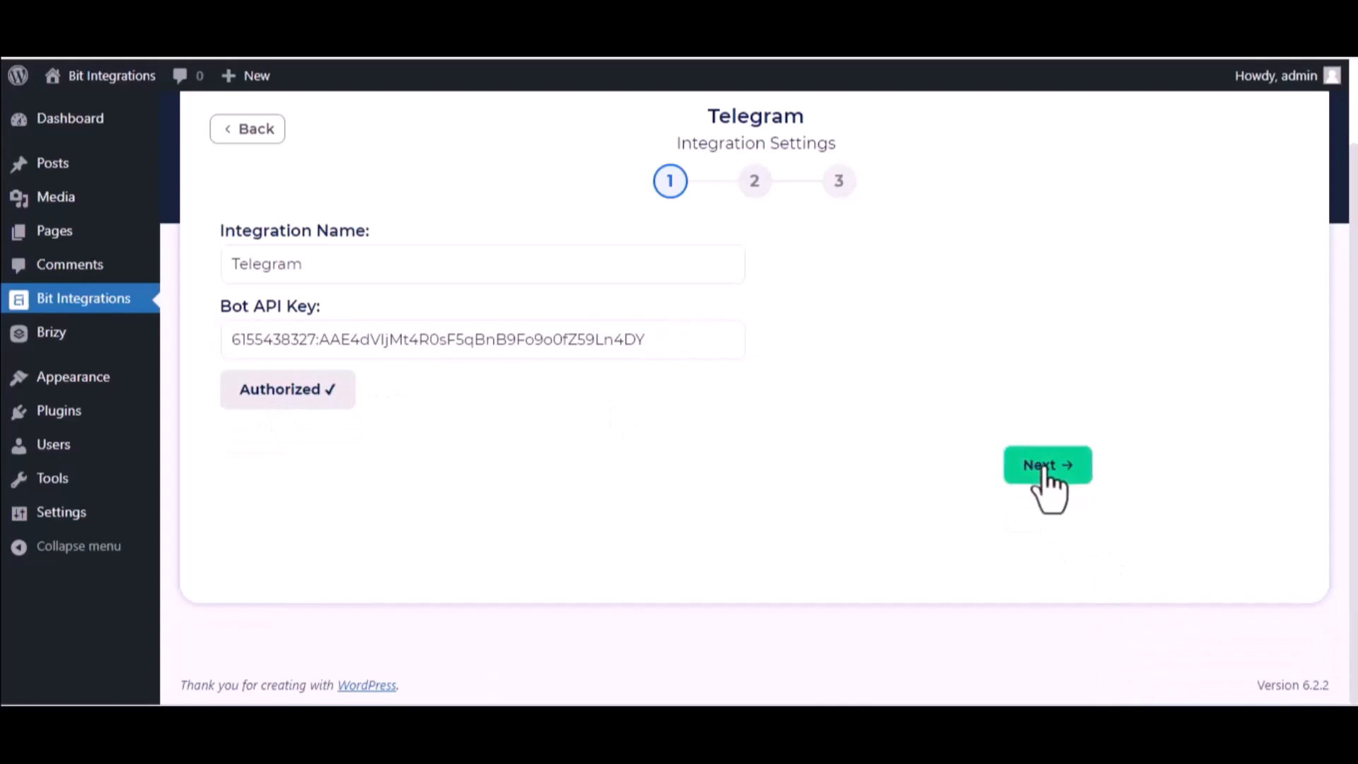
left_click(1047, 466)
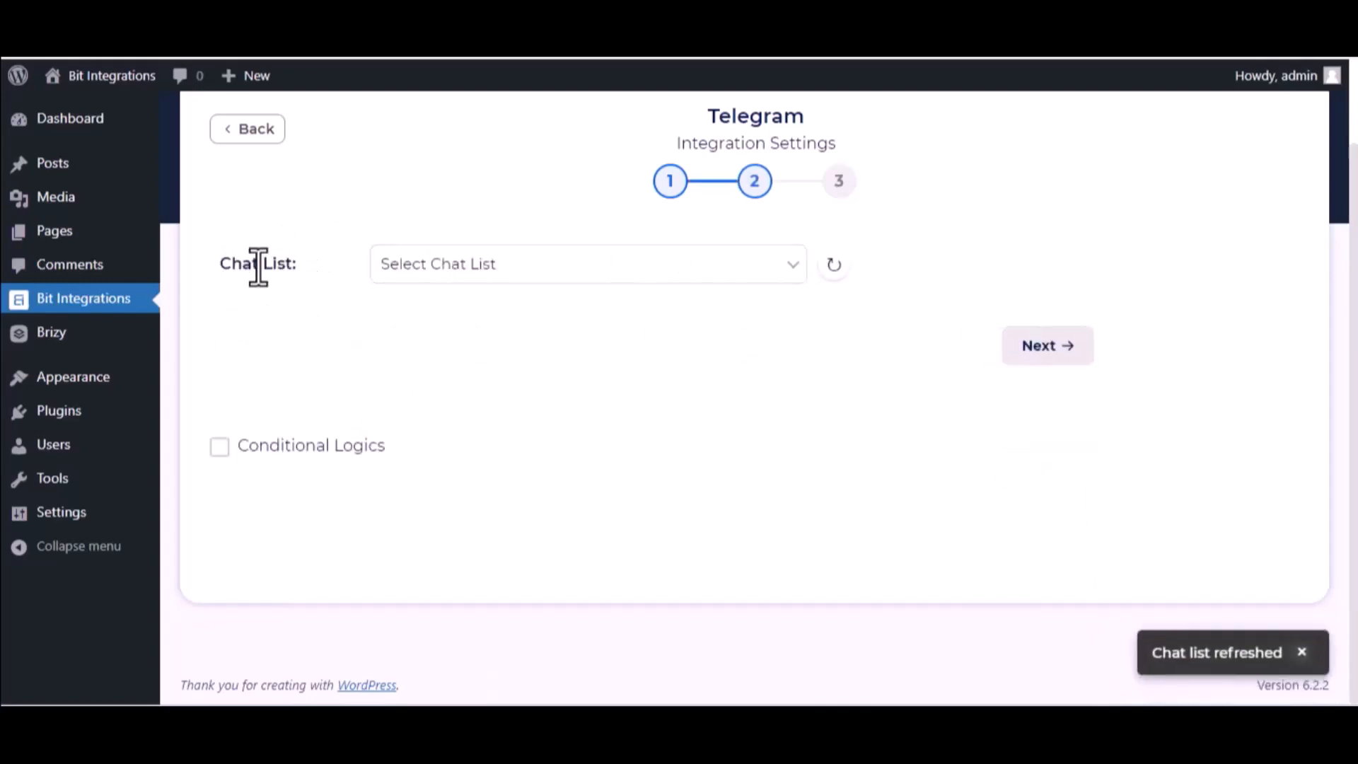
Choose the Bit Code group from the Chat List as the message destination.
left_click(587, 263)
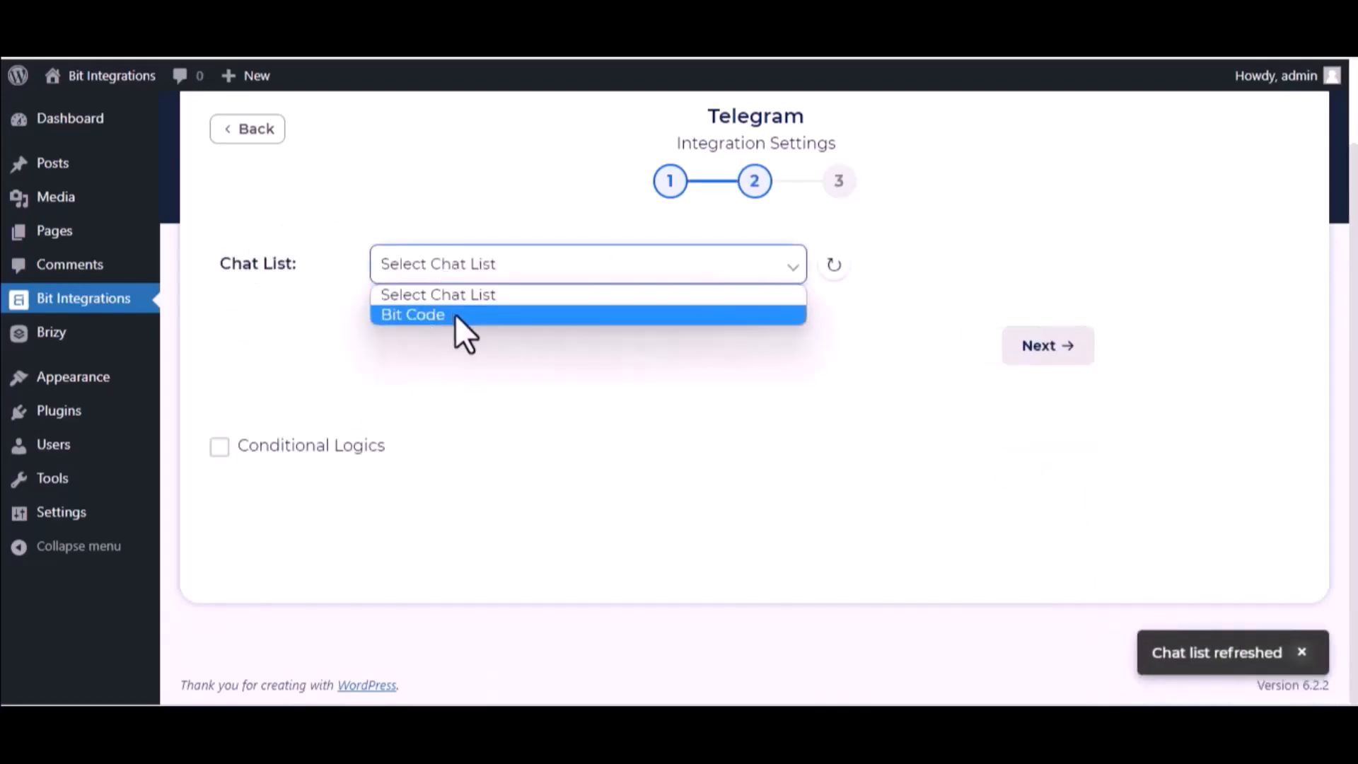
left_click(411, 315)
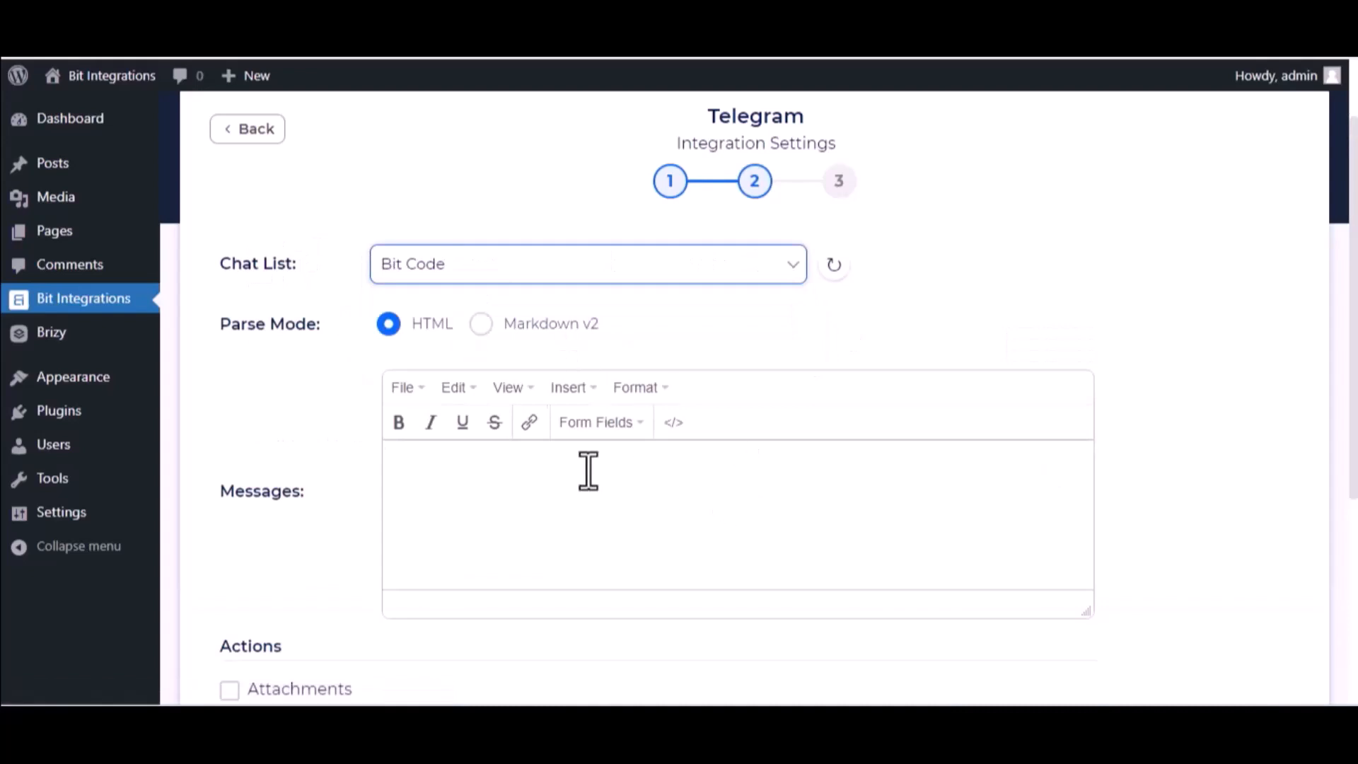
Compose the Telegram message with Name, Email and Phone form field values.
left_click(530, 473)
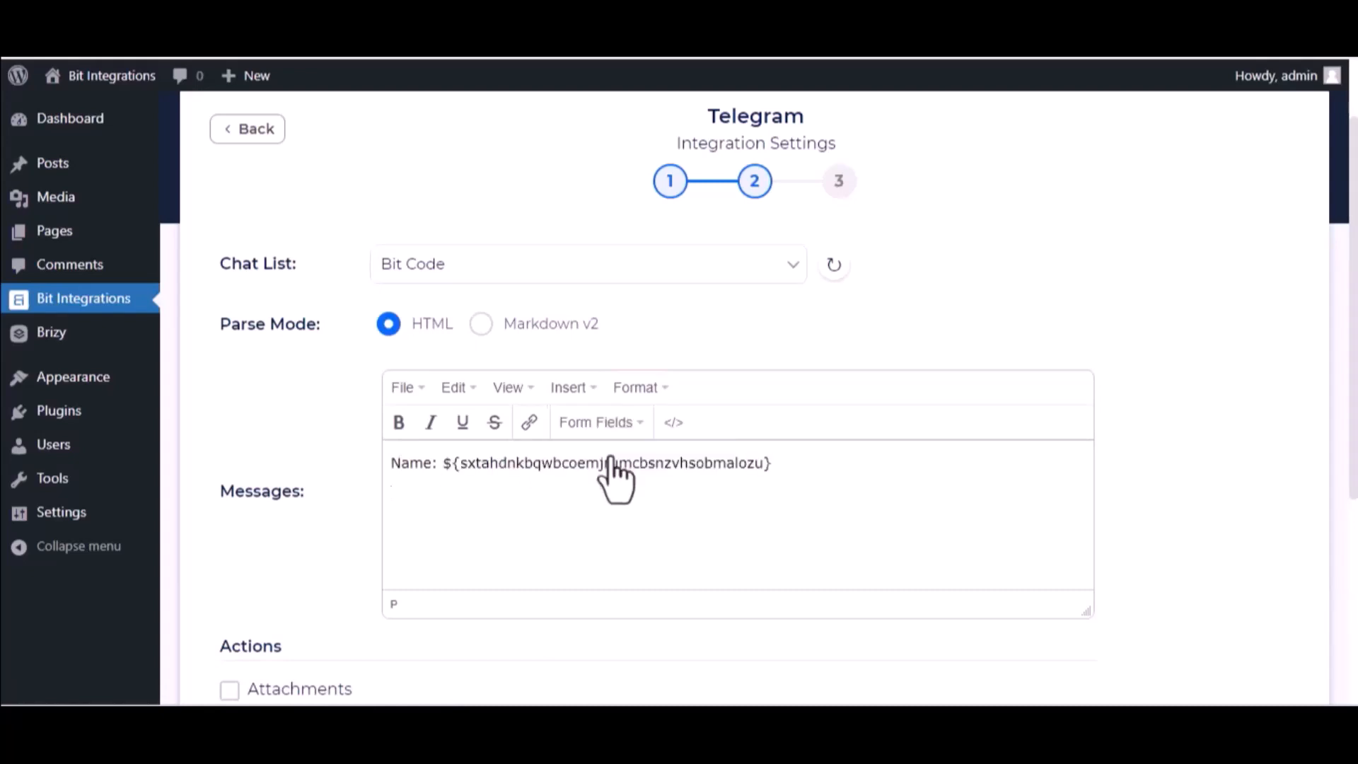
left_click(595, 422)
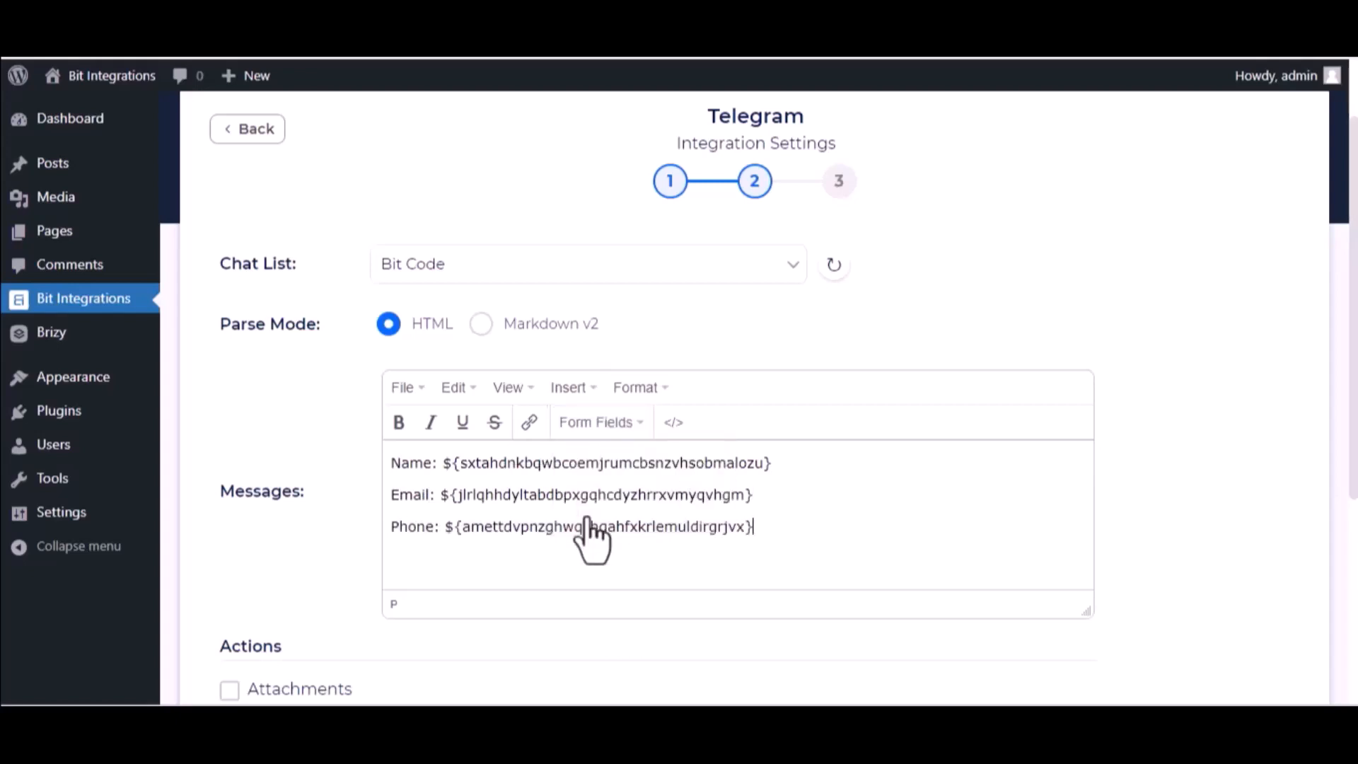
scroll("down", 3)
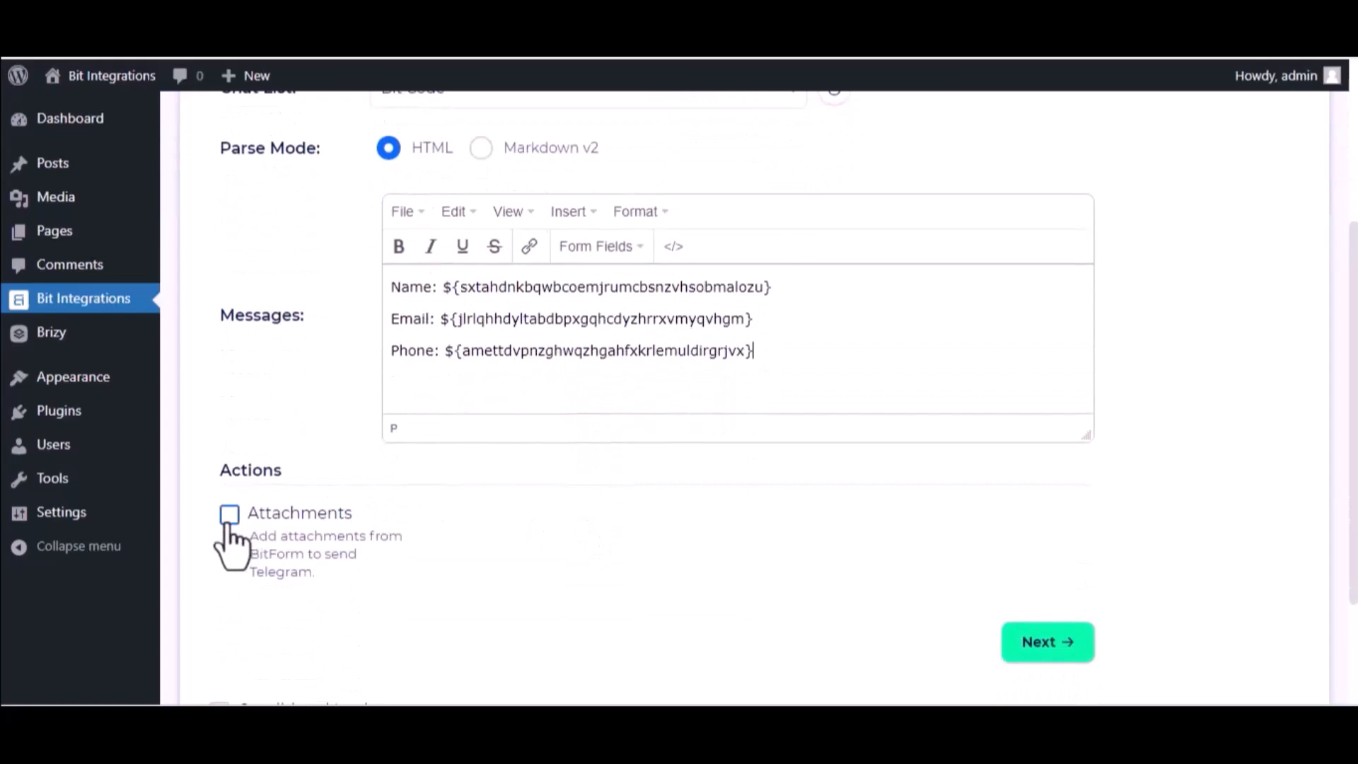
scroll("down", 3)
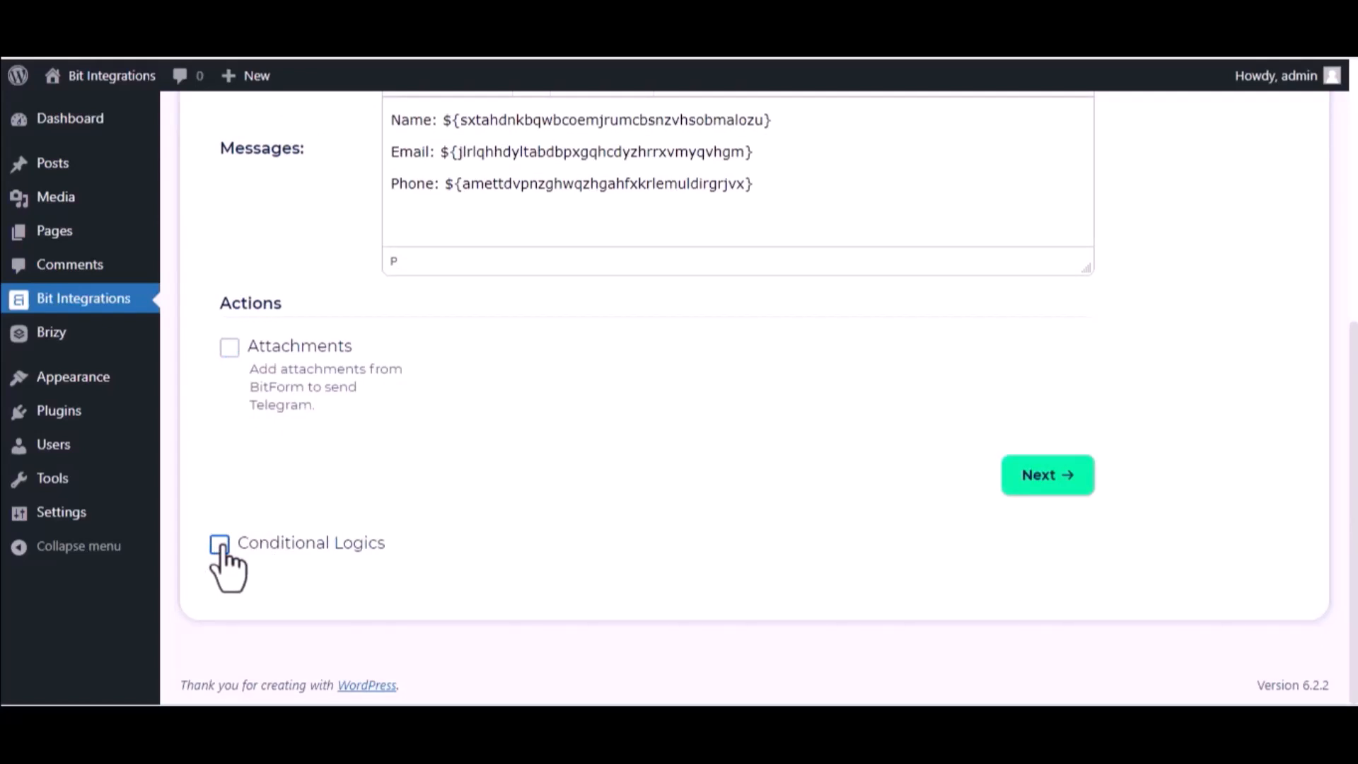
Proceed to the final step and save the integration with Finish & Save.
left_click(1047, 476)
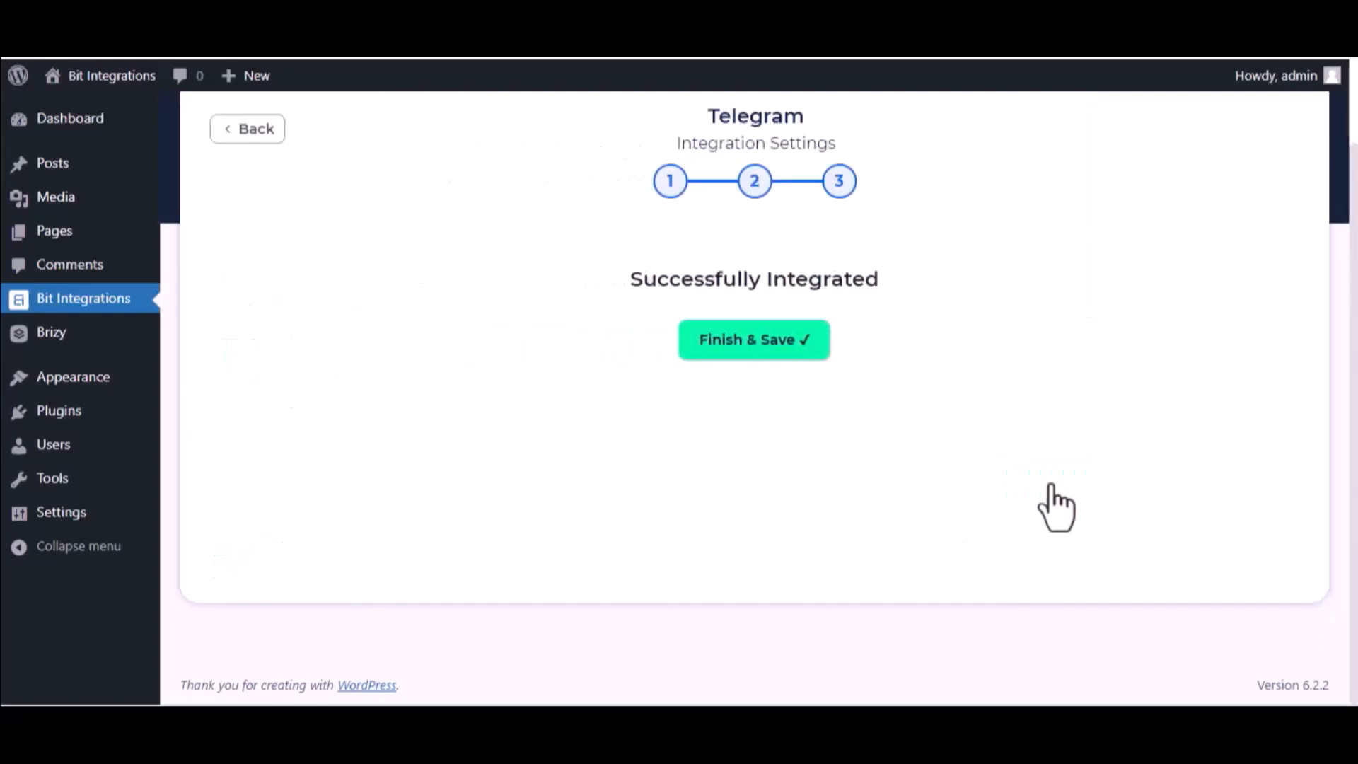
left_click(753, 338)
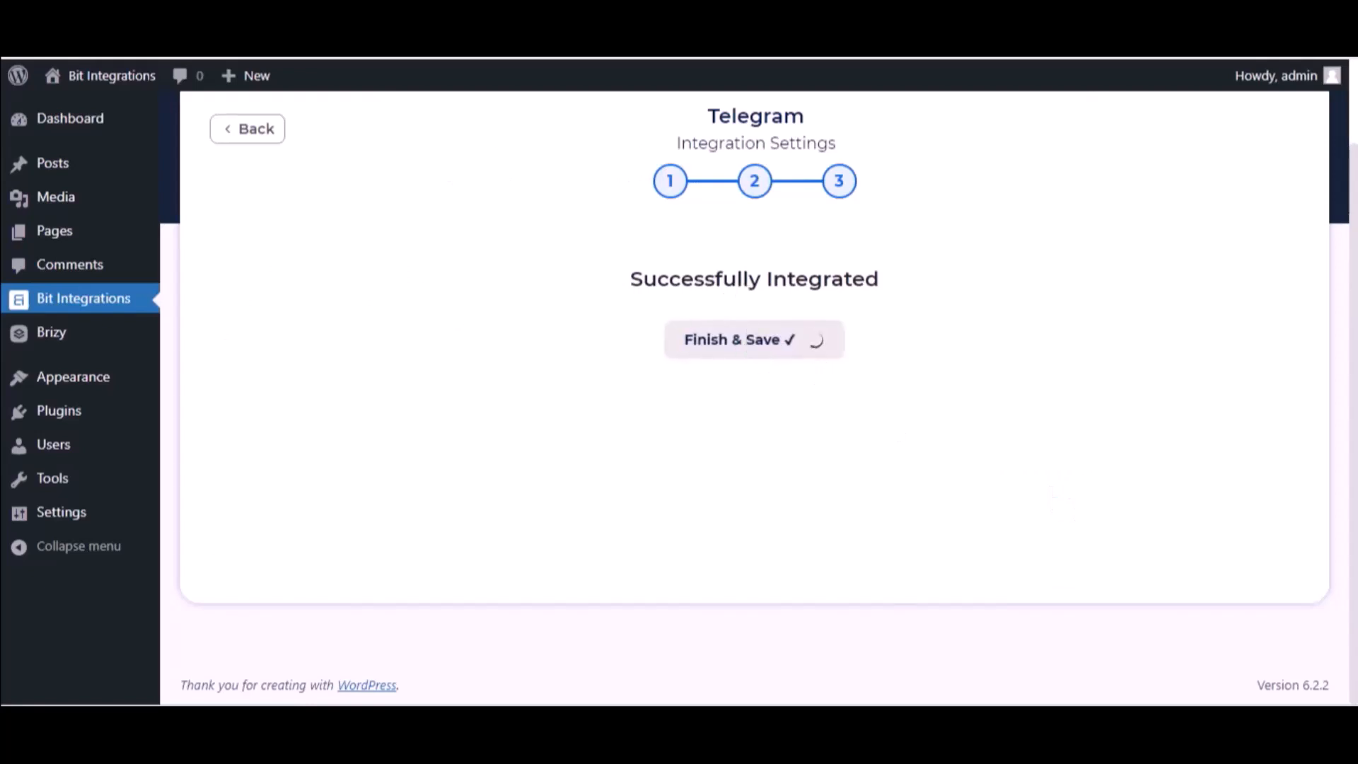
left_click(753, 338)
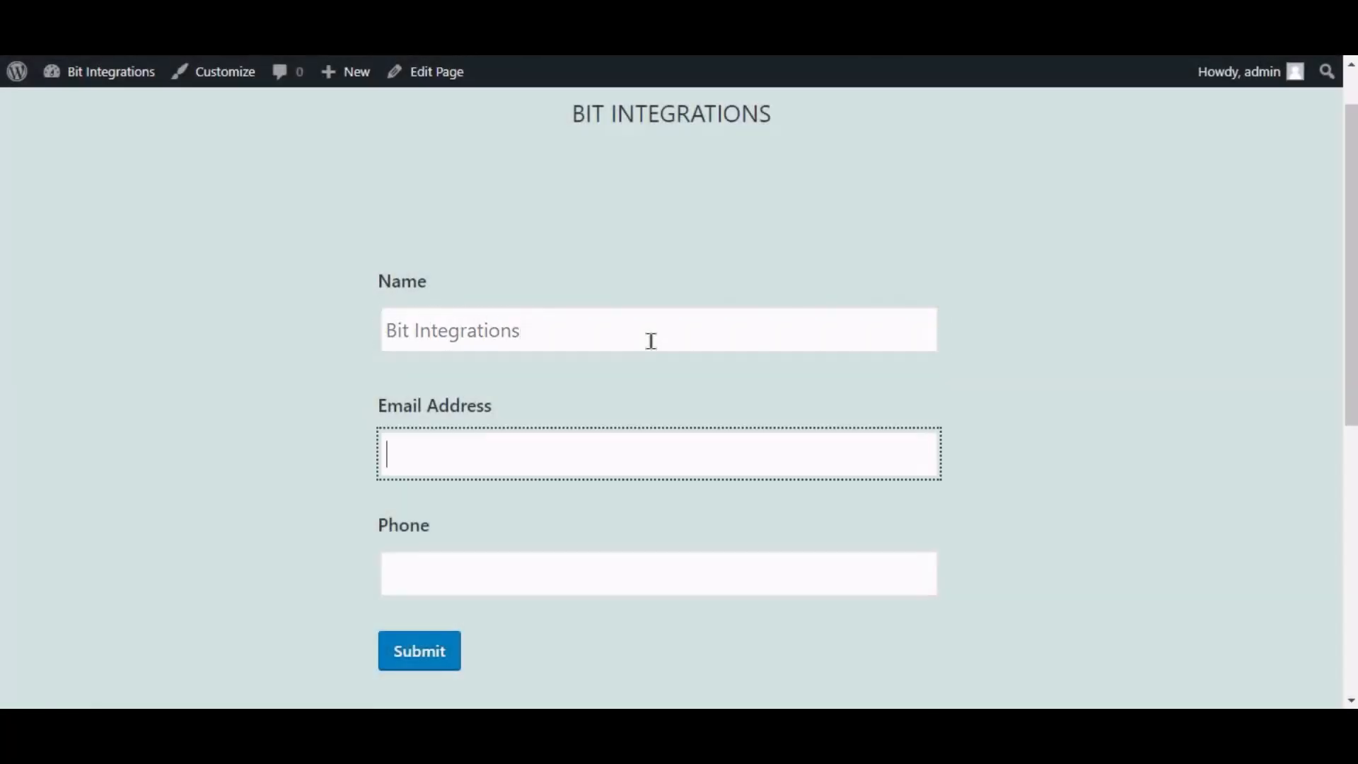
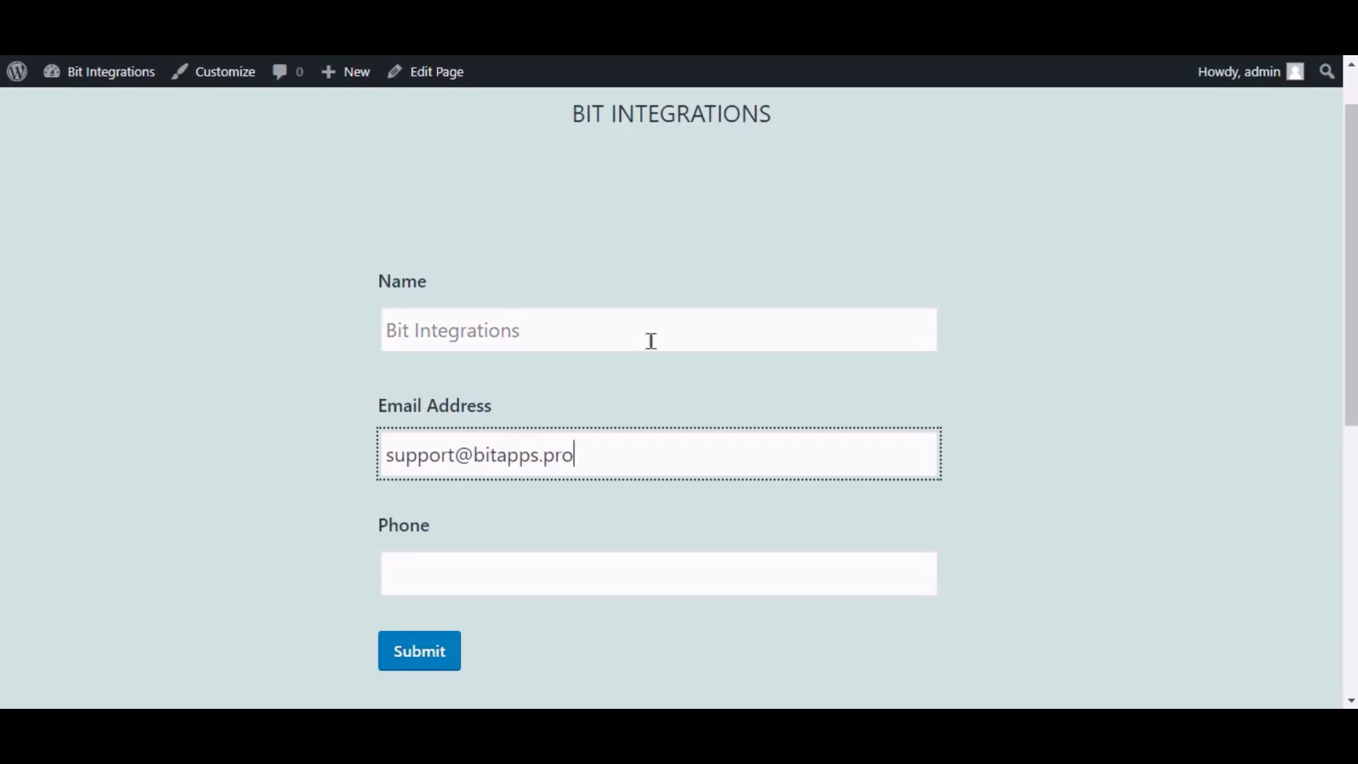
type("444555666")
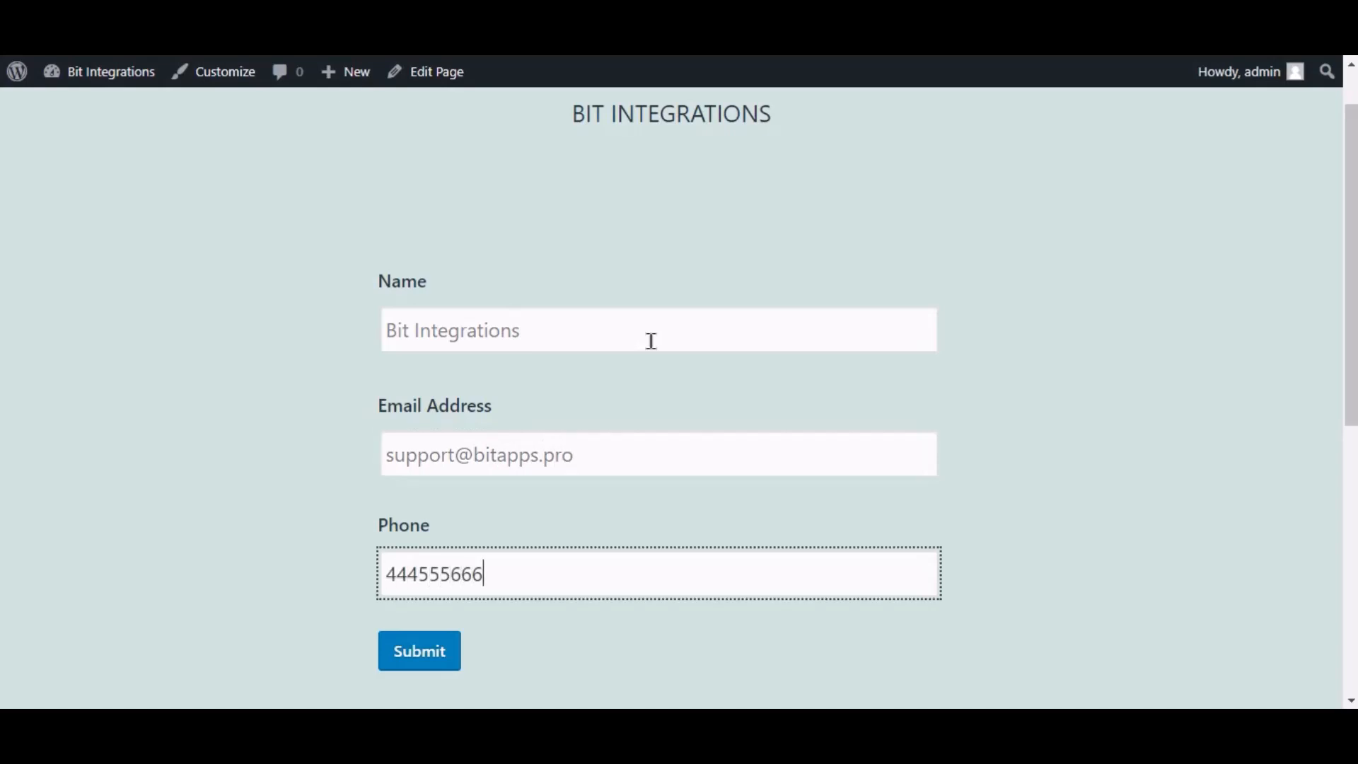
left_click(419, 651)
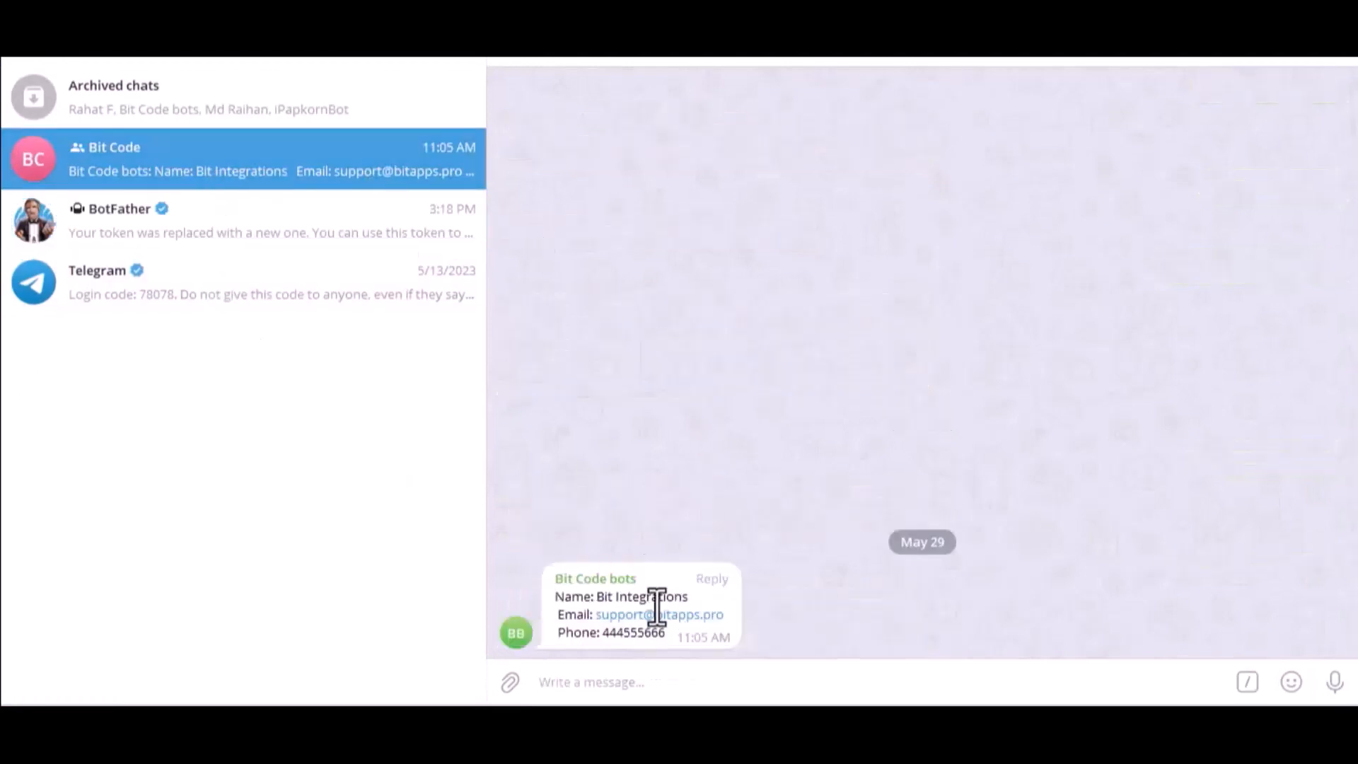
double_click(641, 607)
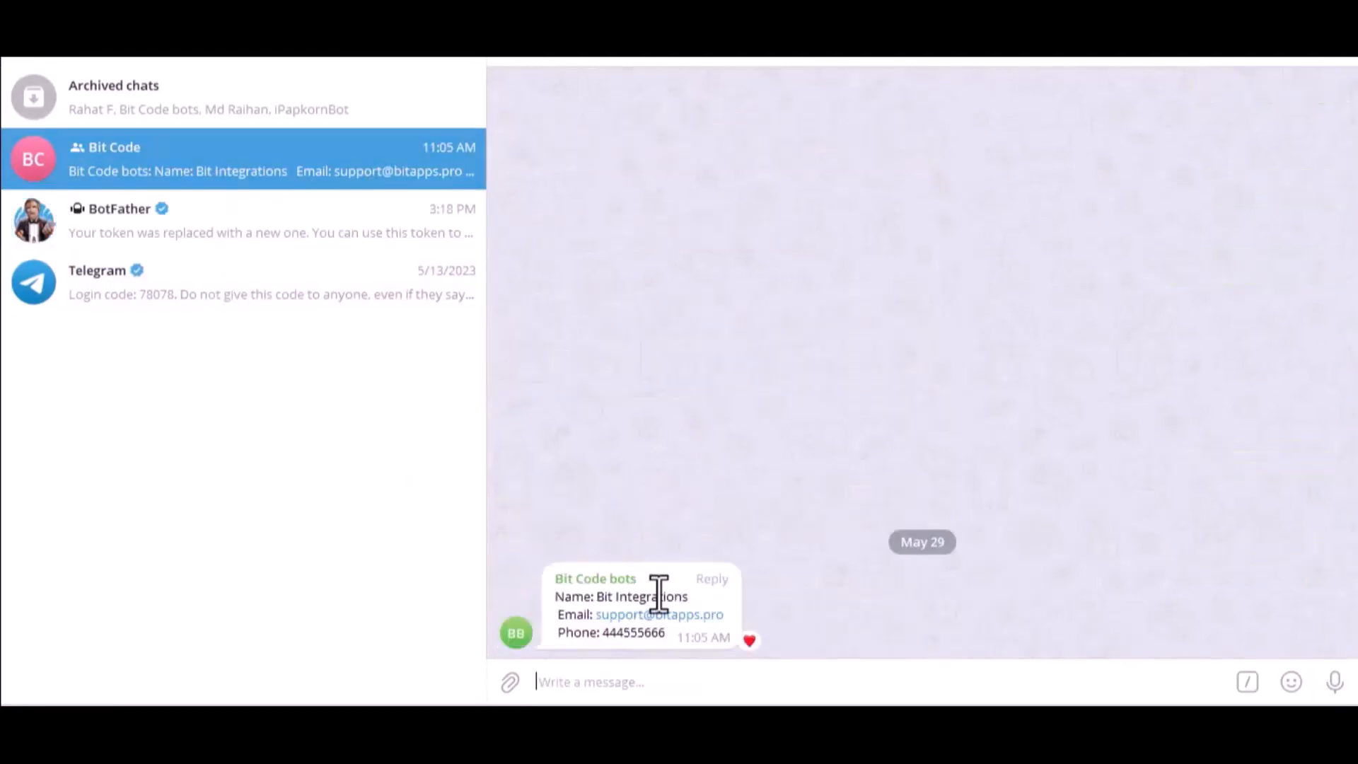